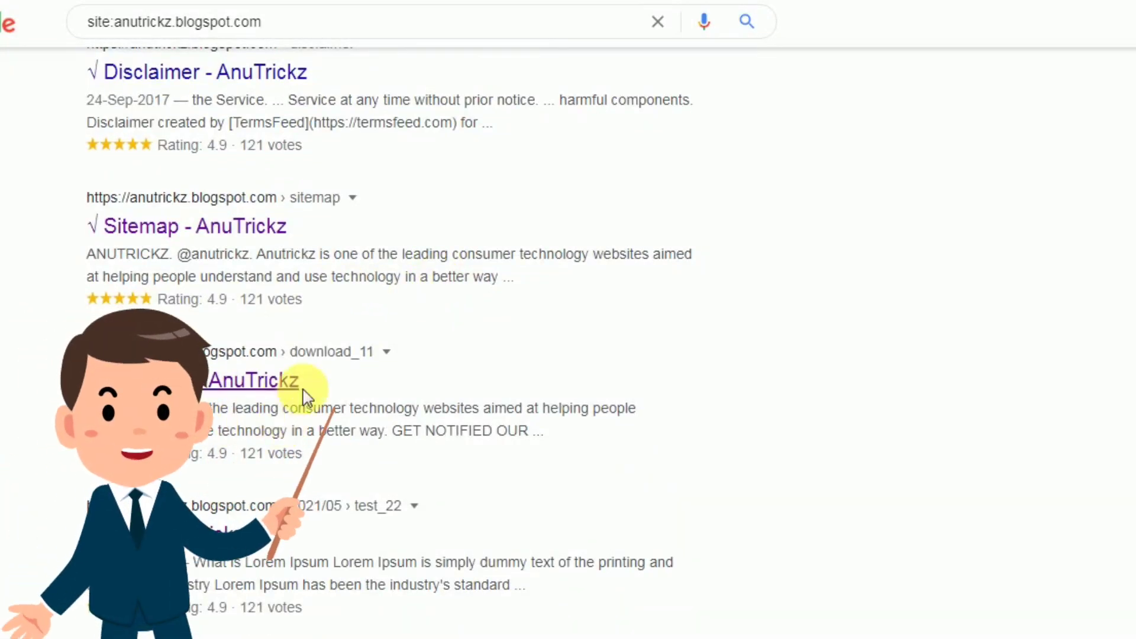
Review the blog's Google results showing 4.9-star ratings from 121 votes, then bring up the schema notes.
scroll(down, 3)
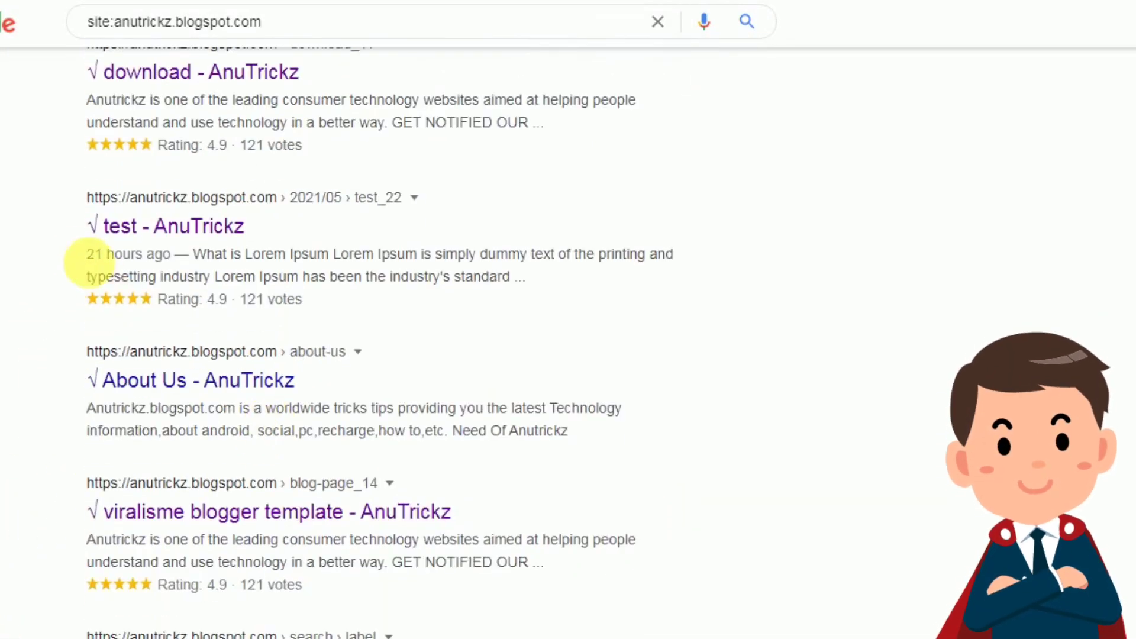
double_click(129, 254)
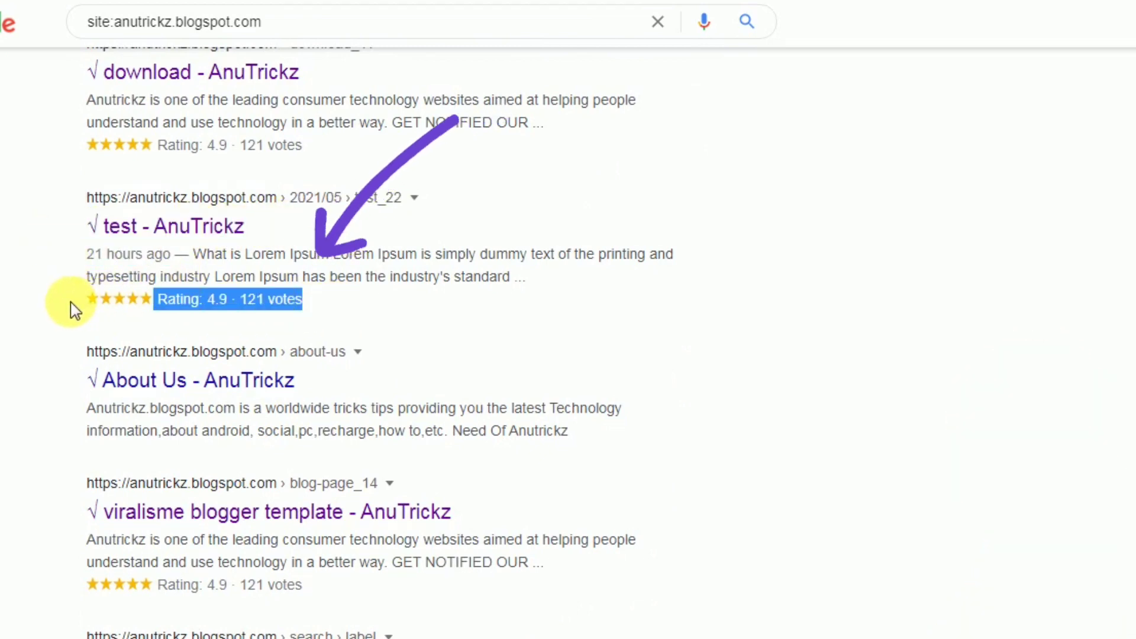
scroll(up, 3)
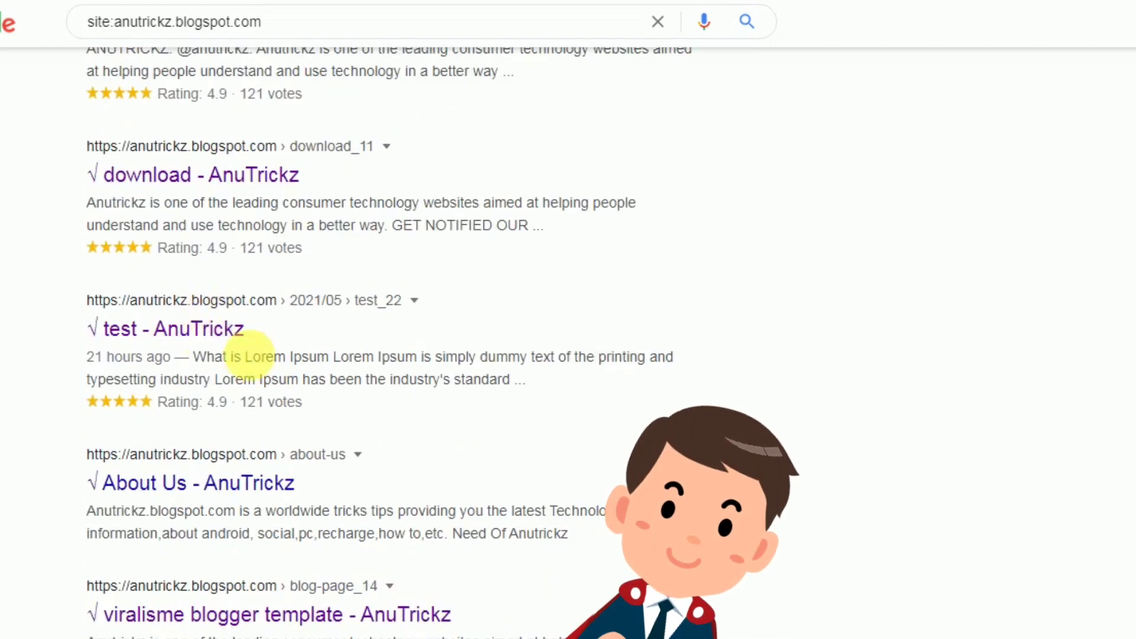
scroll(down, 3)
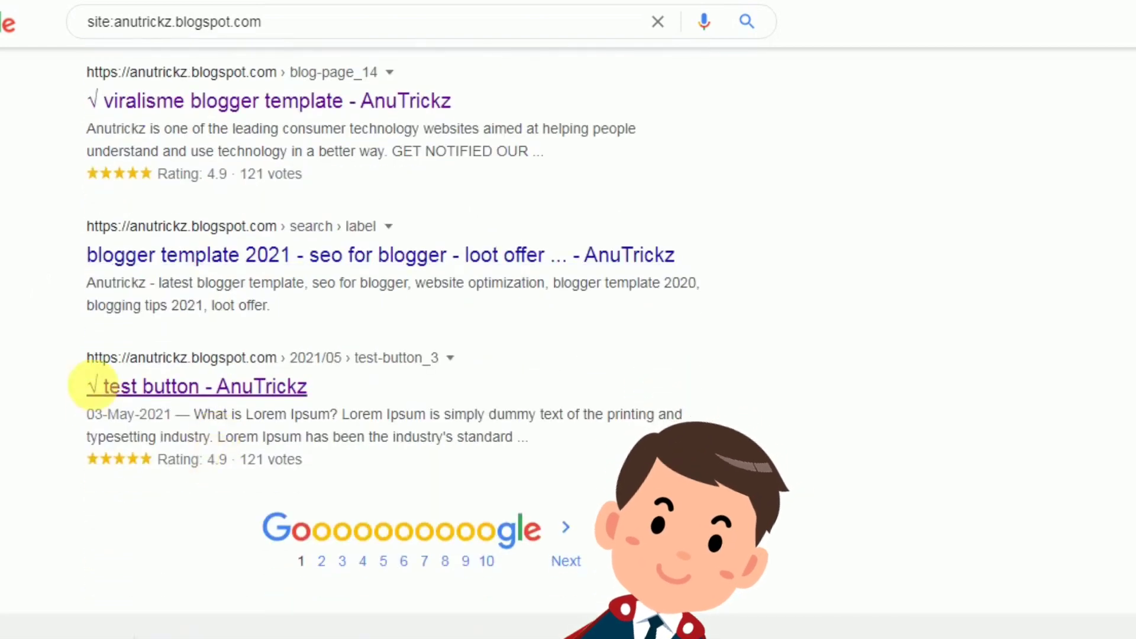
scroll(up, 3)
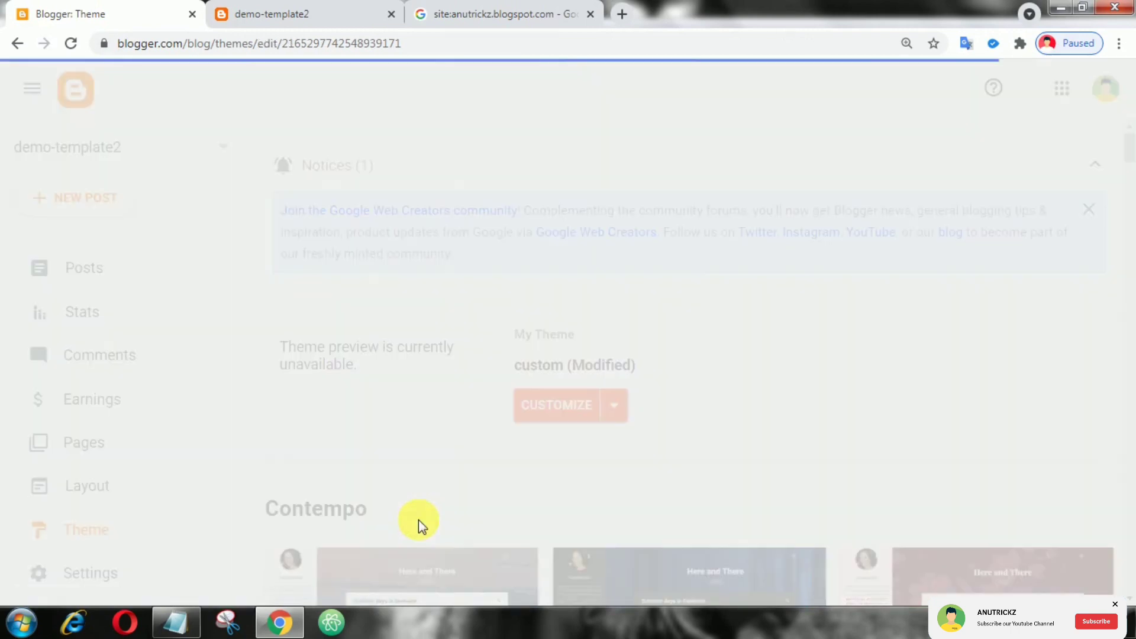
mouse_move(419, 521)
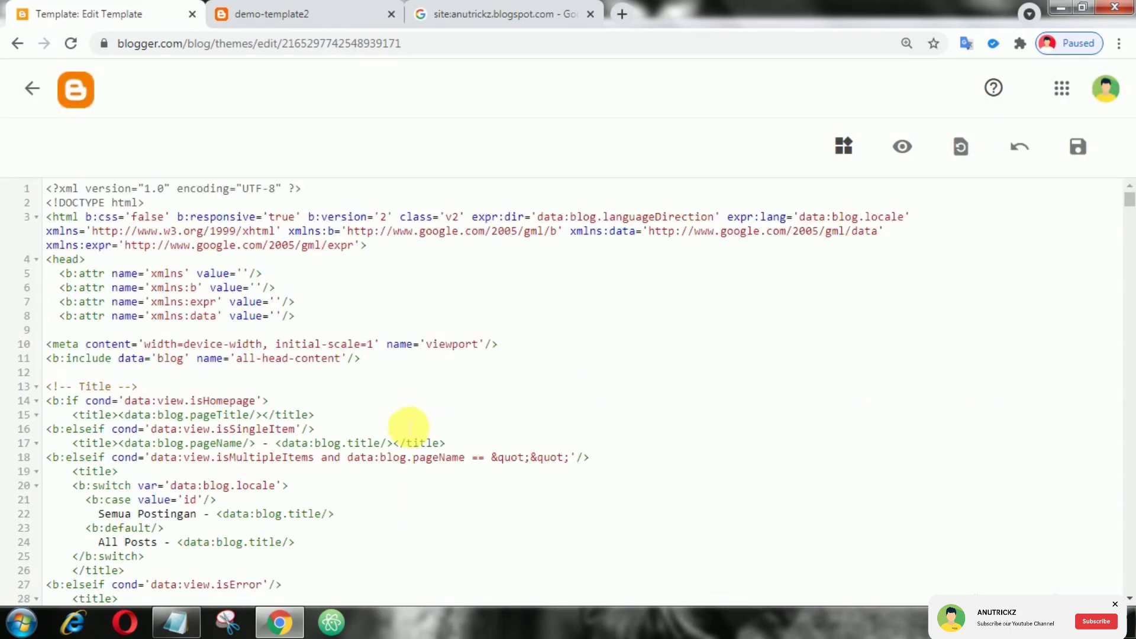
click(175, 621)
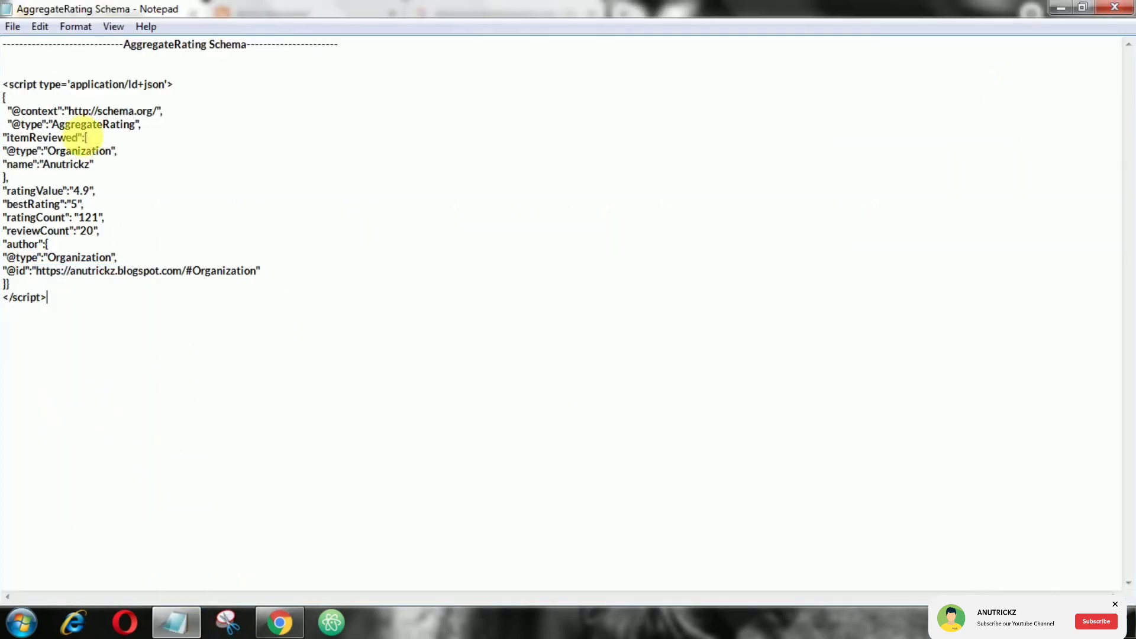
Select and copy the complete AggregateRating JSON-LD script in Notepad.
key(ctrl+a)
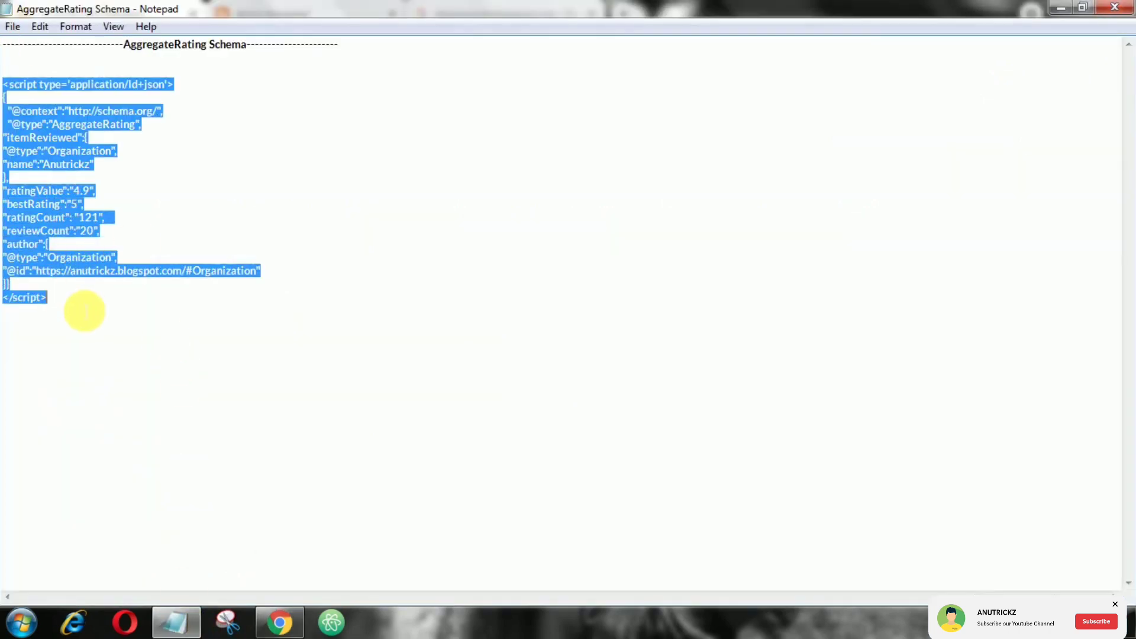
right_click(86, 311)
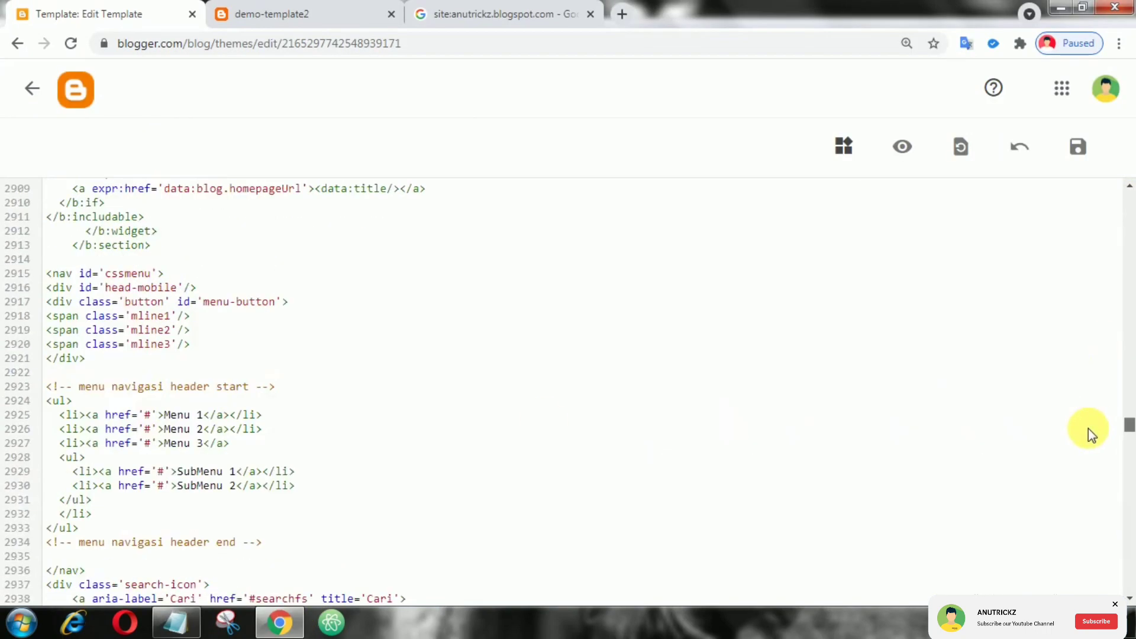
Paste the AggregateRating script into the theme HTML right after the opening body tag.
scroll(up, 3)
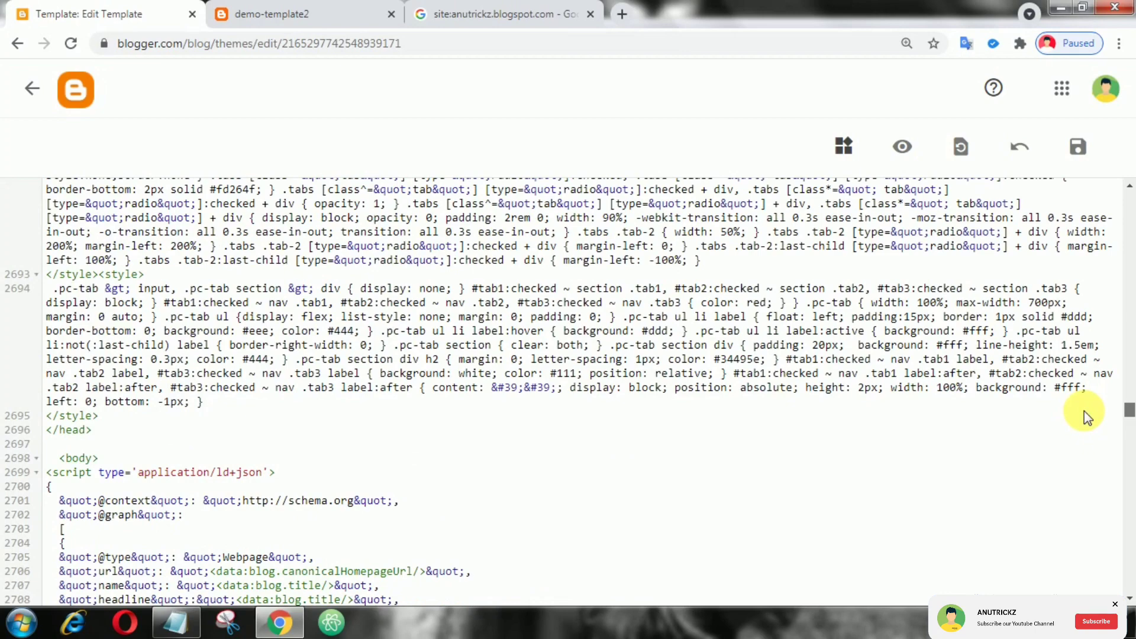
scroll(down, 3)
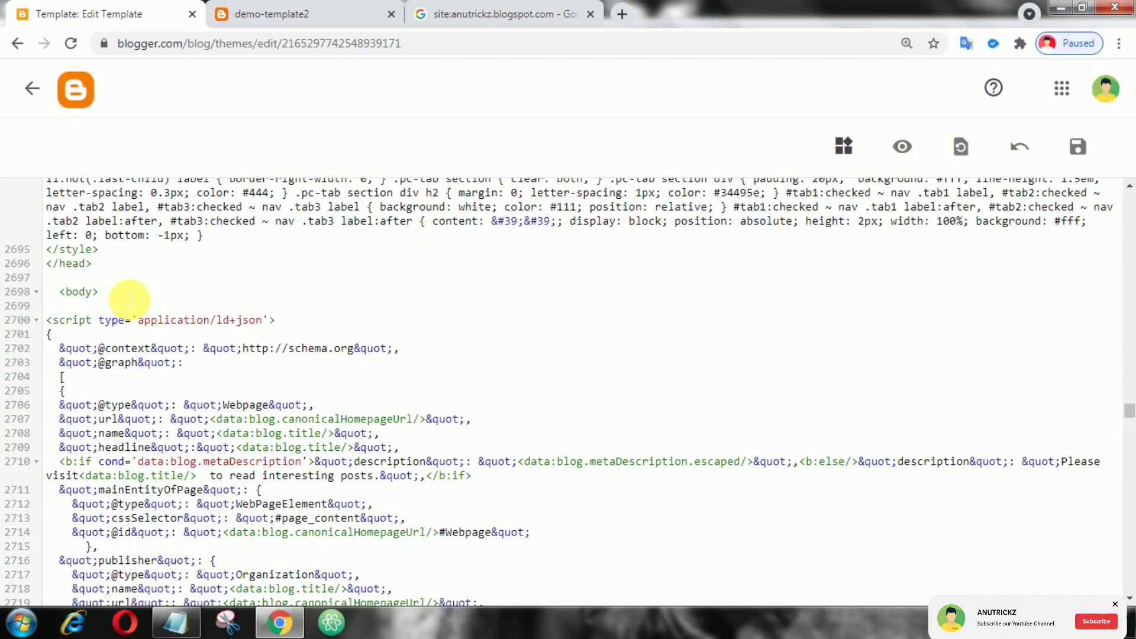
click(73, 305)
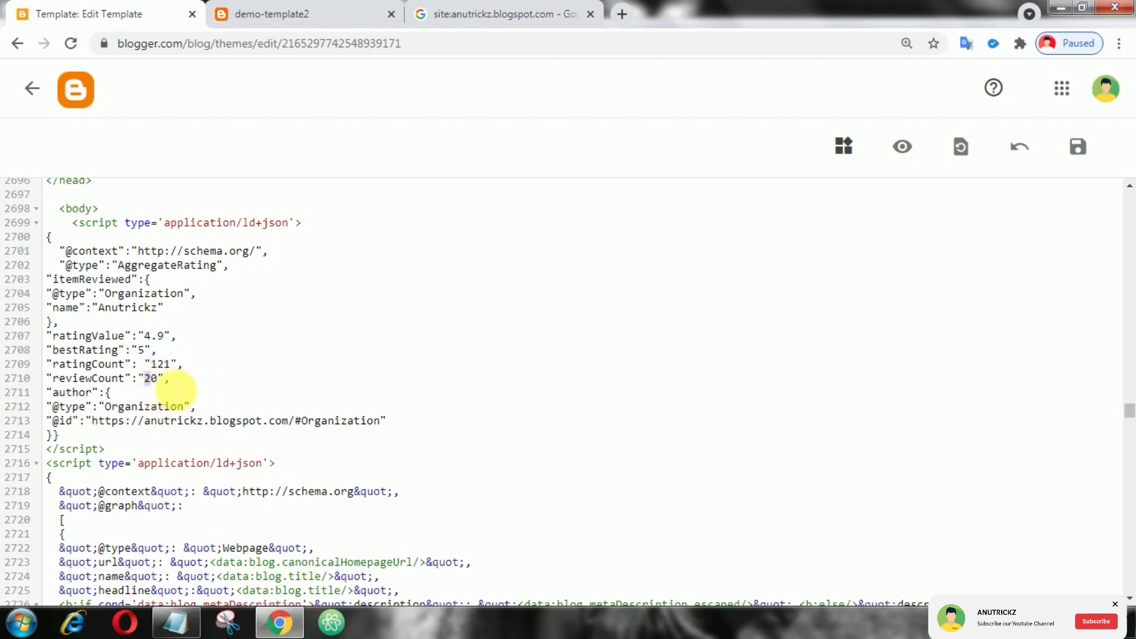
scroll(down, 3)
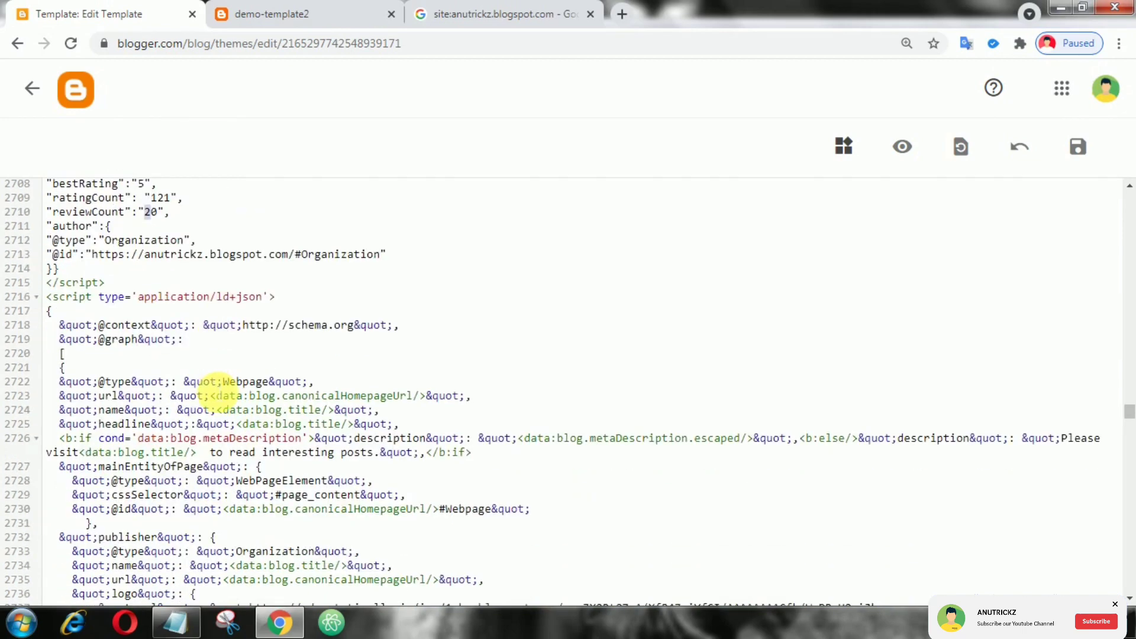
mouse_move(1080, 146)
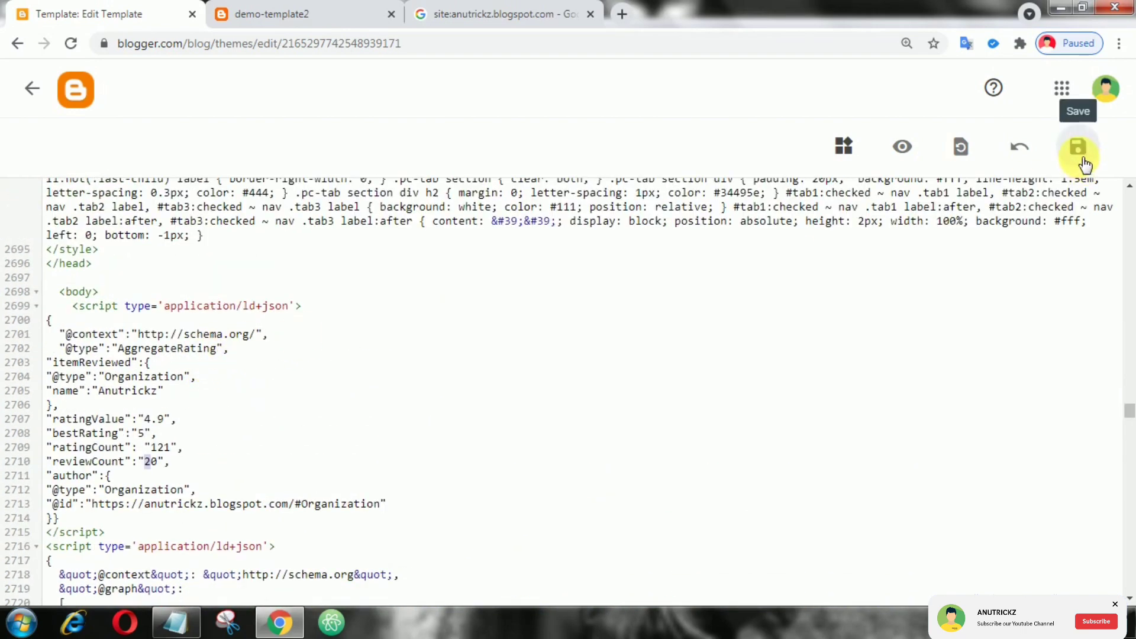
Save the theme until 'Update successful' appears, then move to the Structured Data Testing Tool.
click(1079, 147)
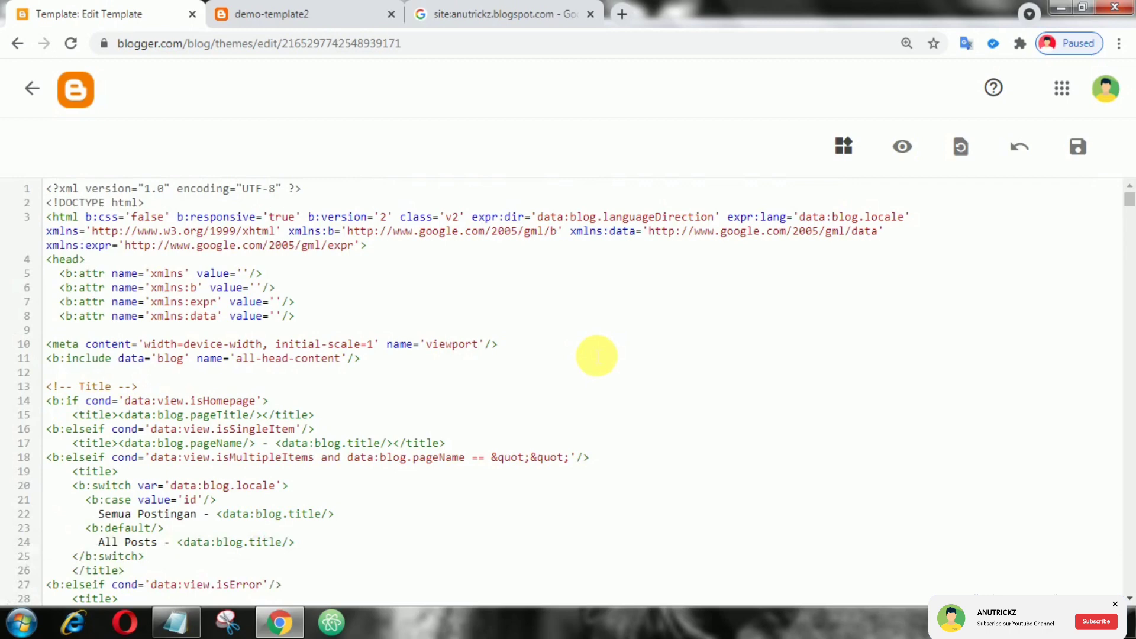
click(1077, 146)
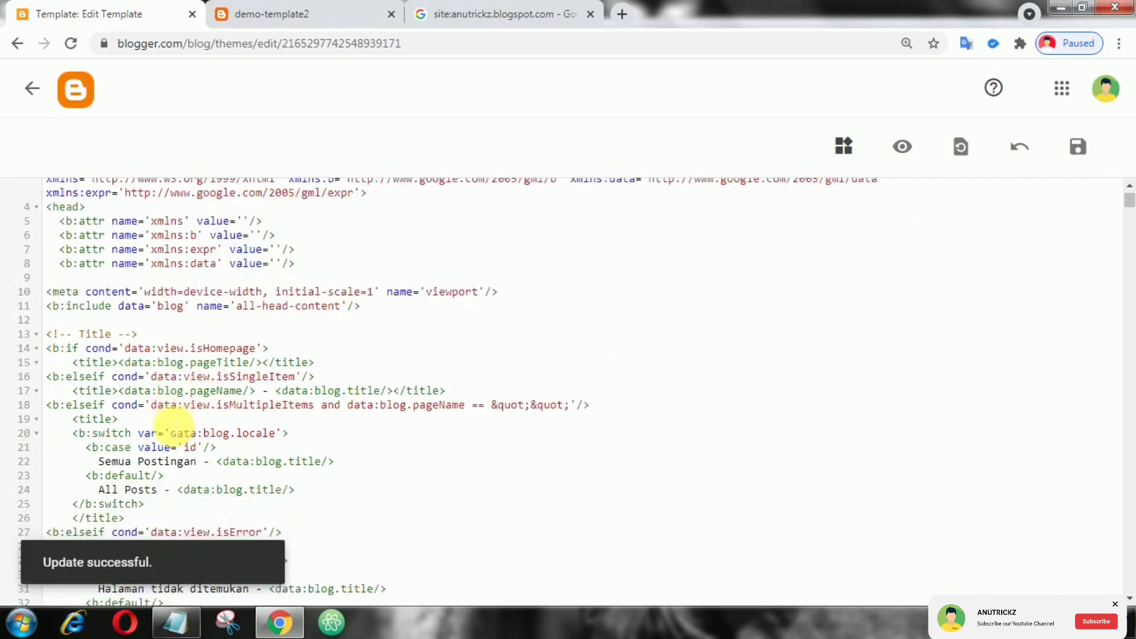
click(304, 14)
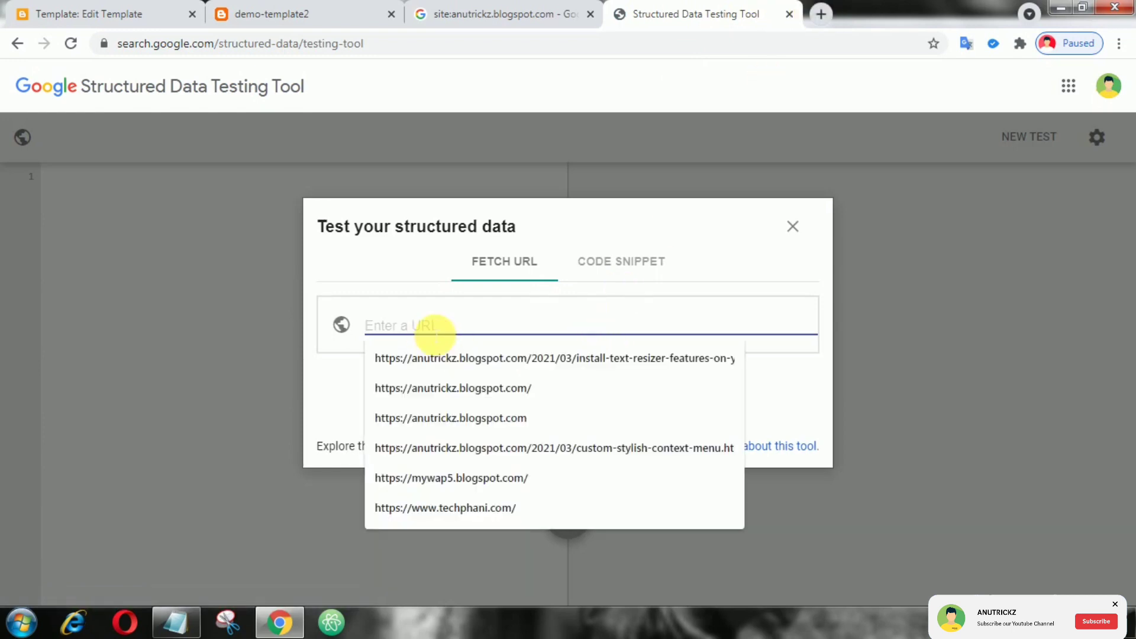
click(499, 15)
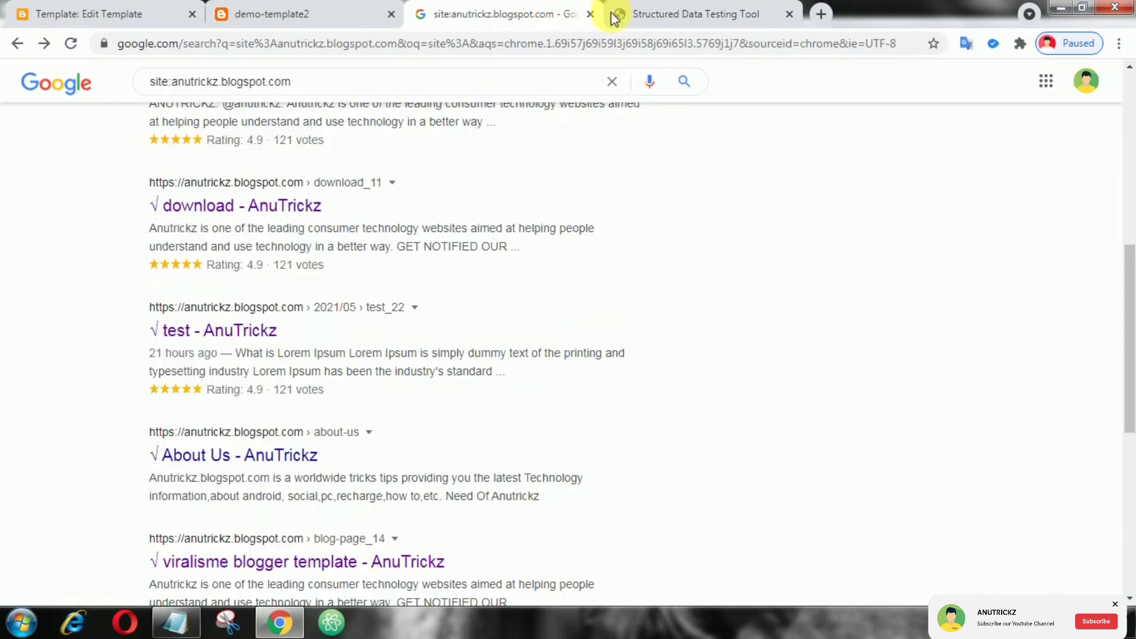
click(290, 14)
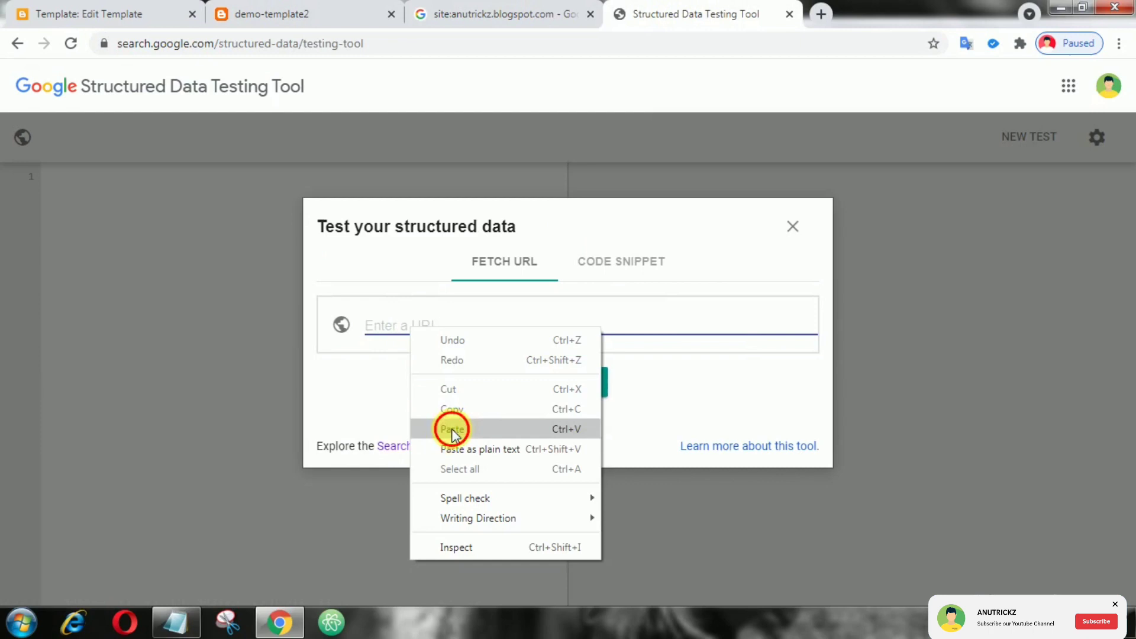
click(451, 429)
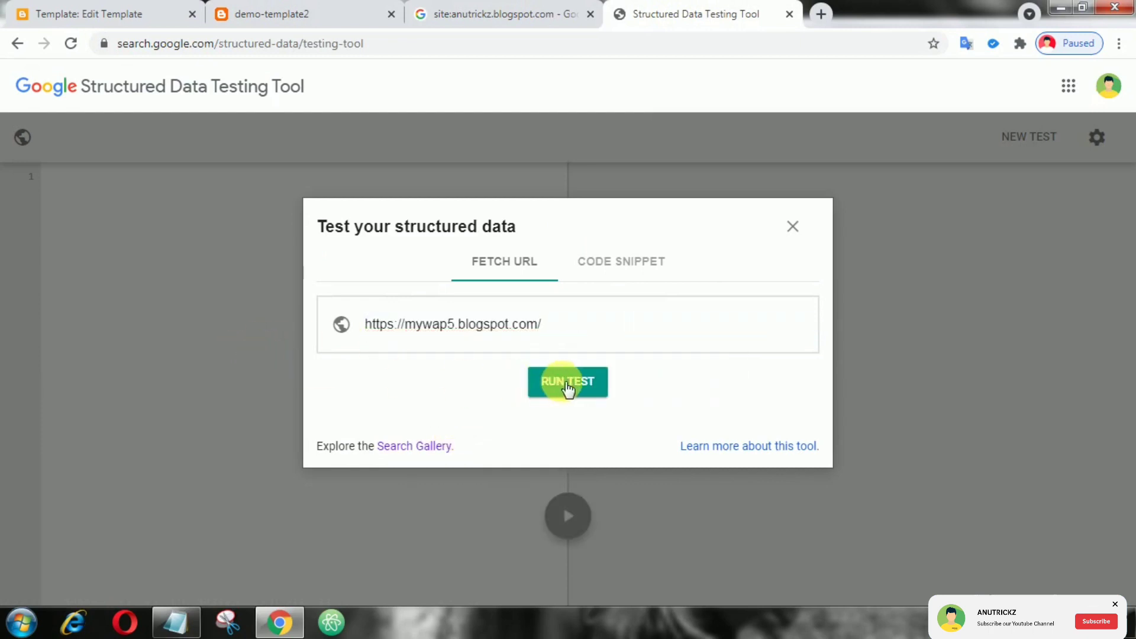
click(568, 382)
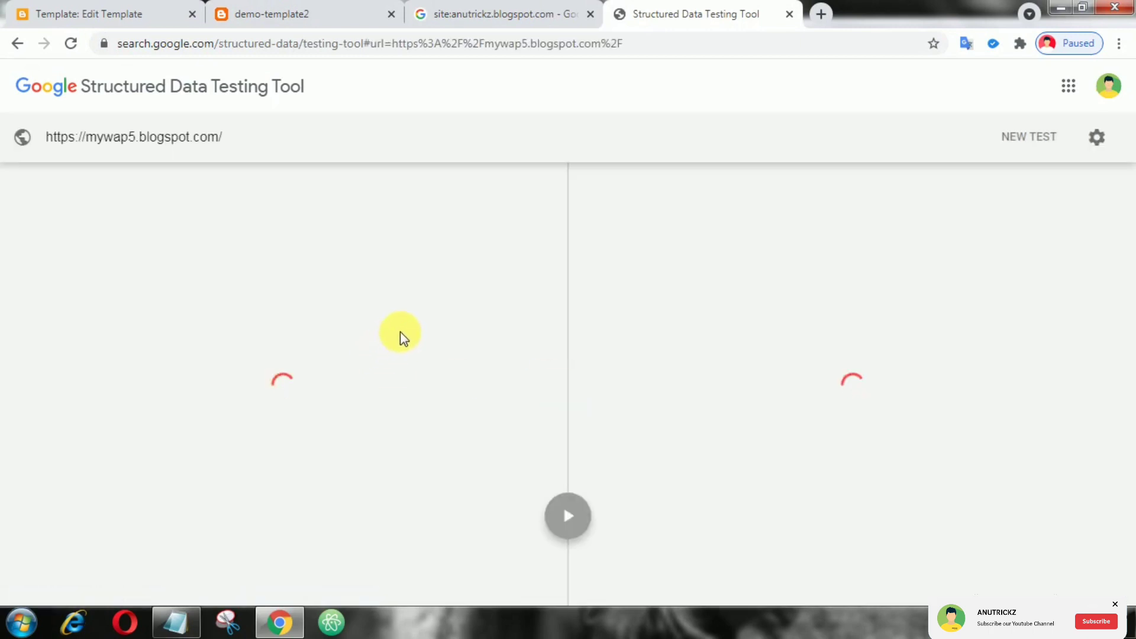
mouse_move(663, 382)
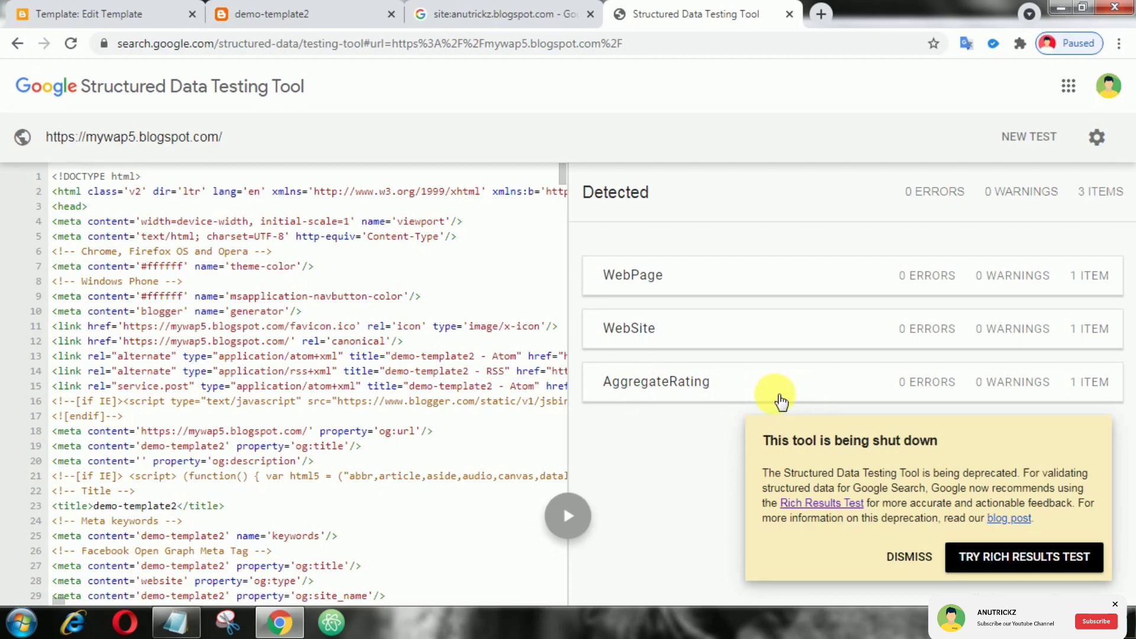
Inspect the AggregateRating item (4.9 of 5, 121 ratings, 20 reviews) with zero errors, then go to Rich Results Test.
click(655, 382)
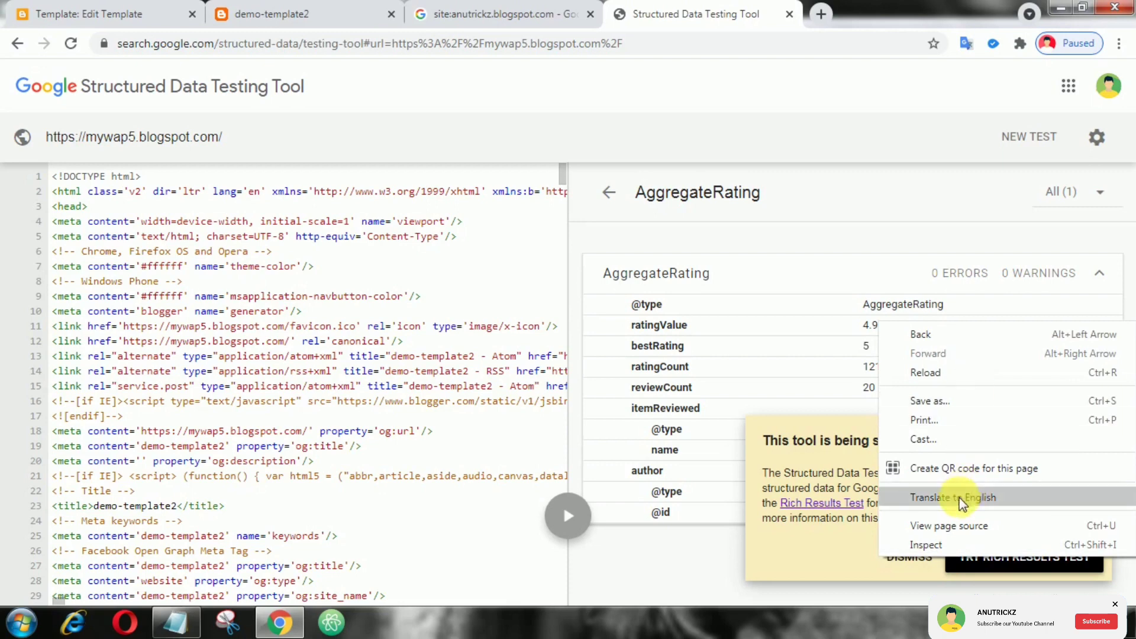
click(822, 503)
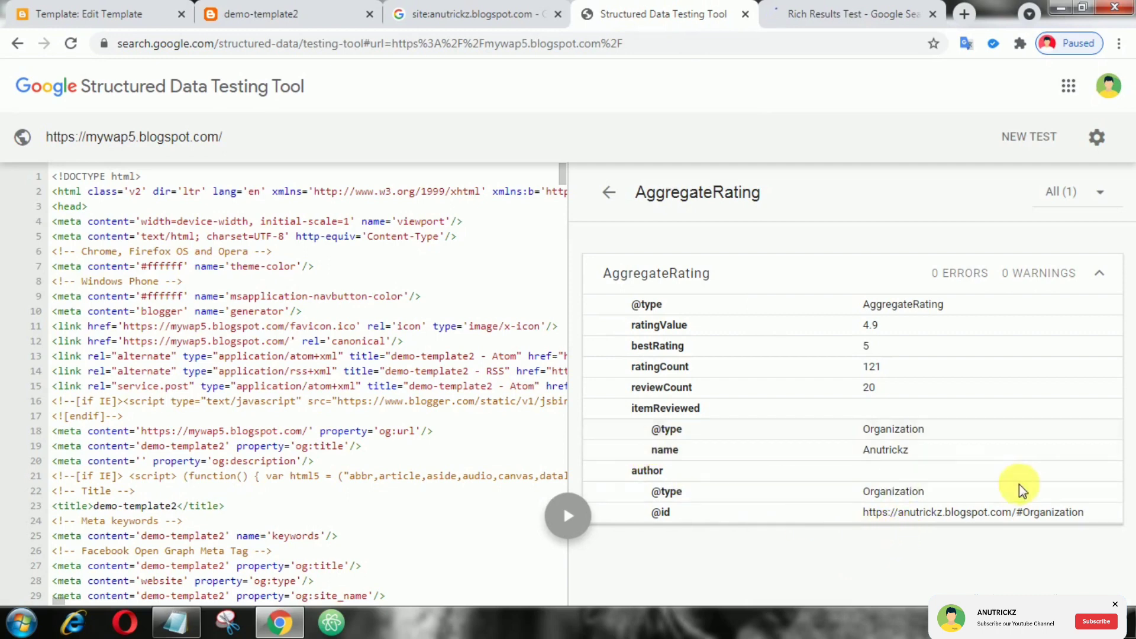
mouse_move(839, 413)
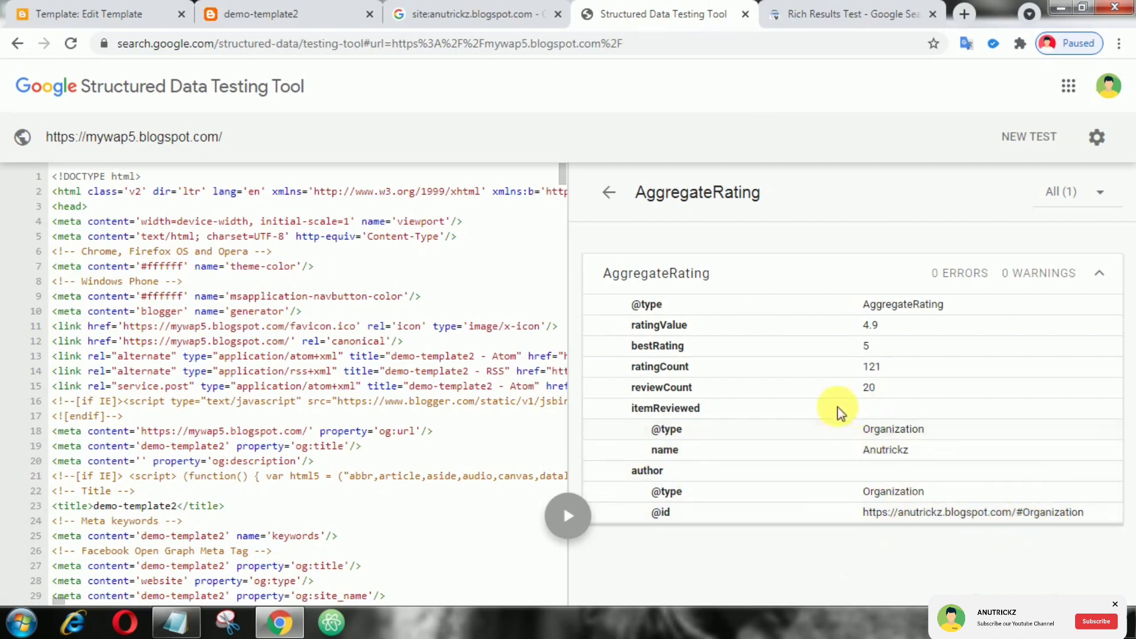
click(609, 193)
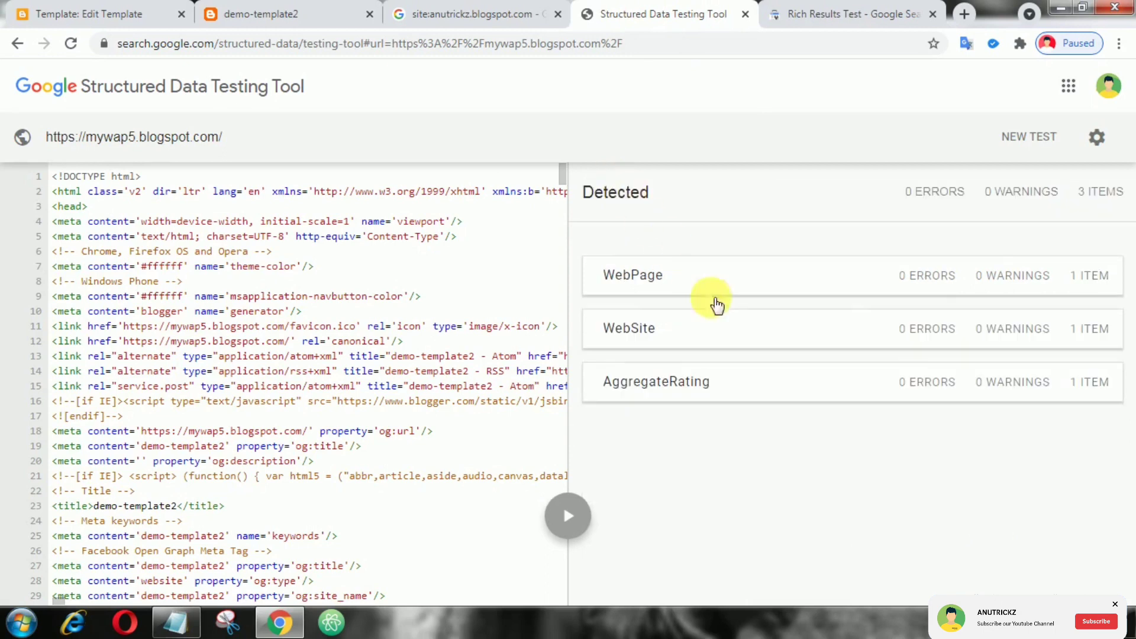
click(851, 14)
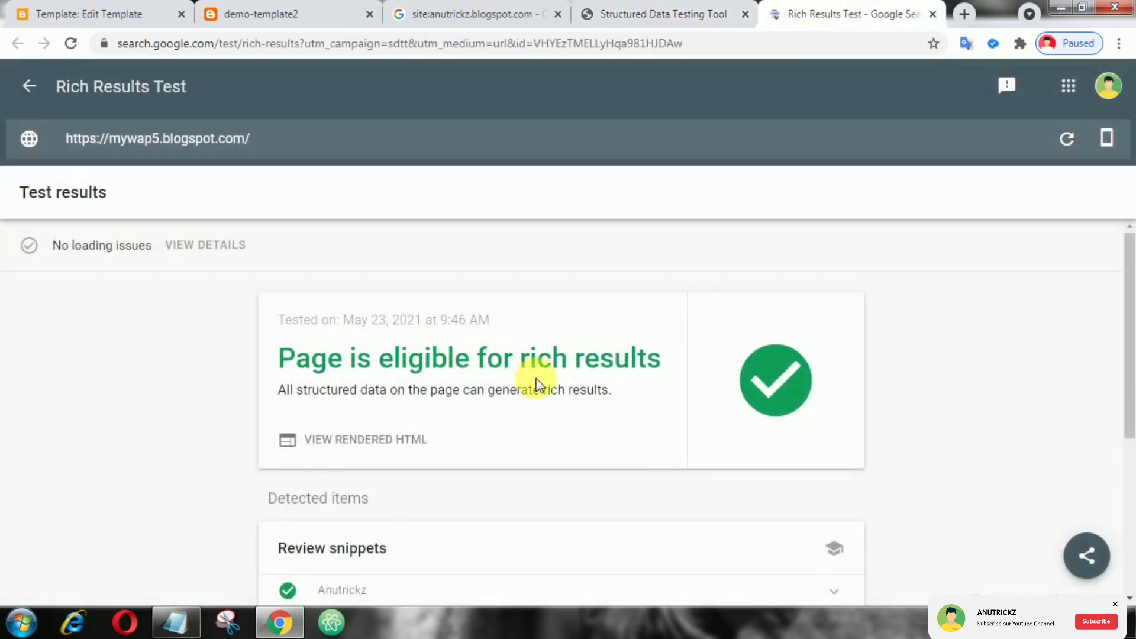
Expand the Anutrickz review snippet showing 4.9 of 5 from 121 ratings, then return to the Google search results.
scroll(down, 3)
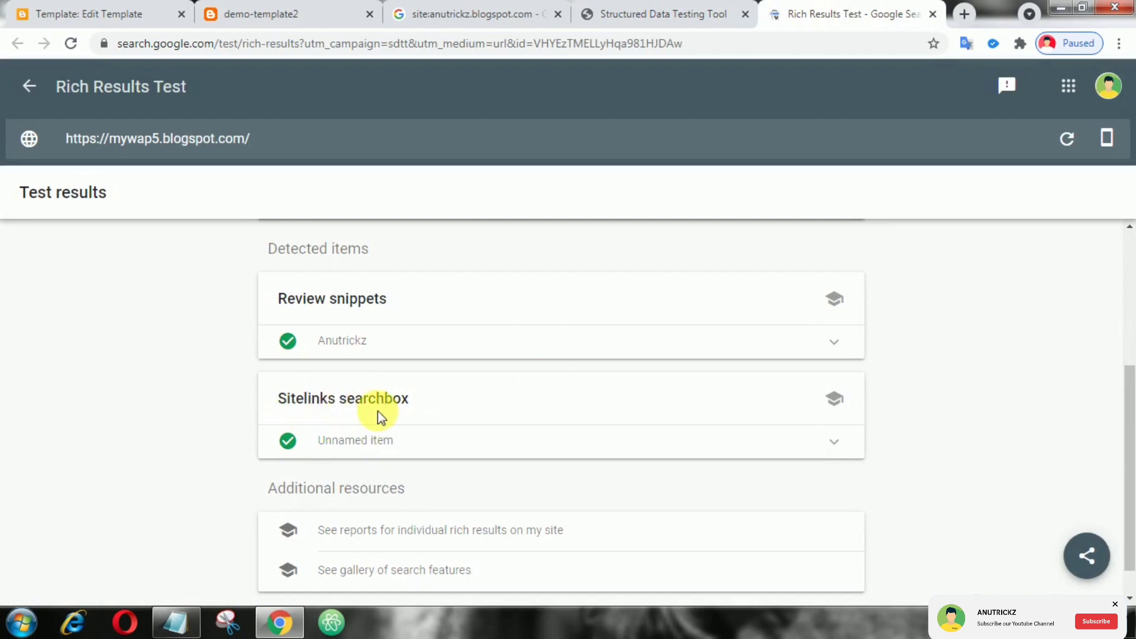
double_click(331, 299)
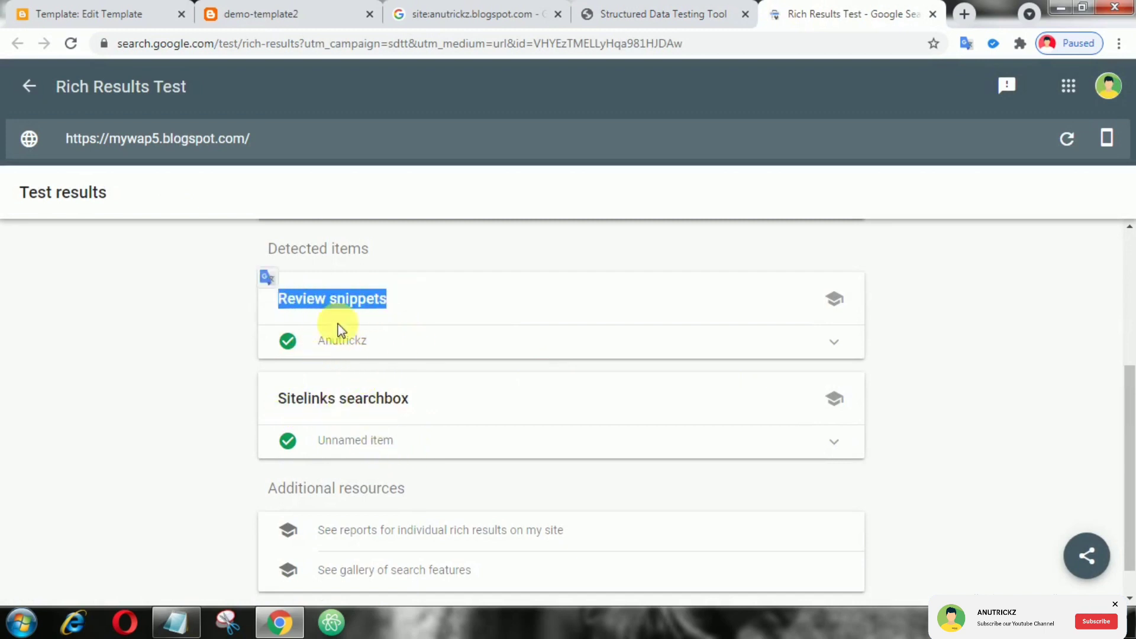
click(832, 341)
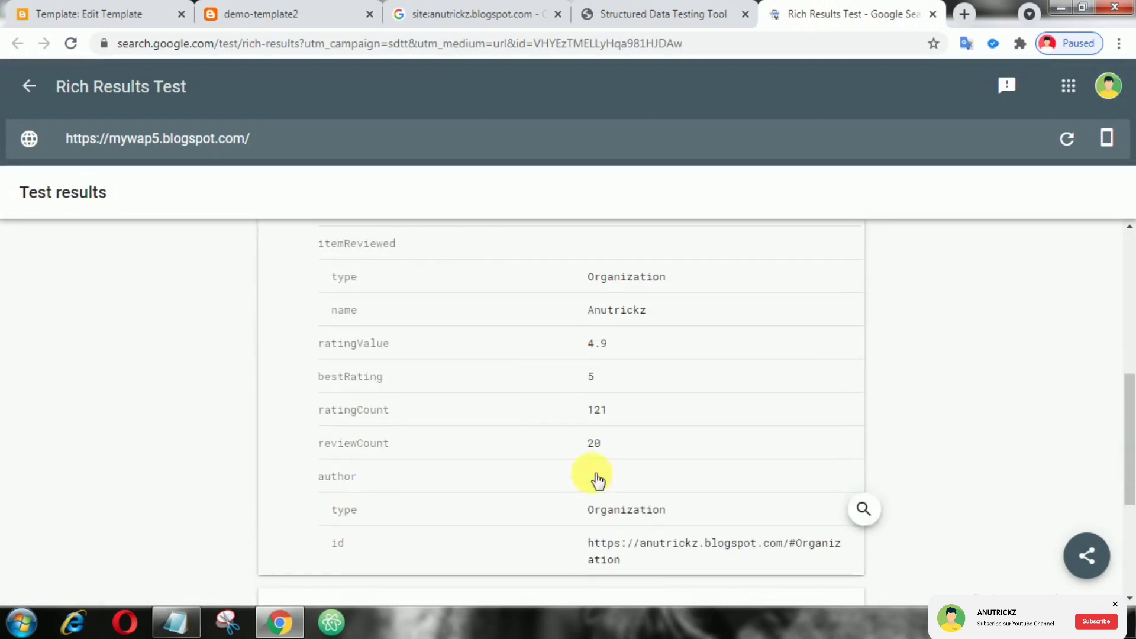
scroll(up, 3)
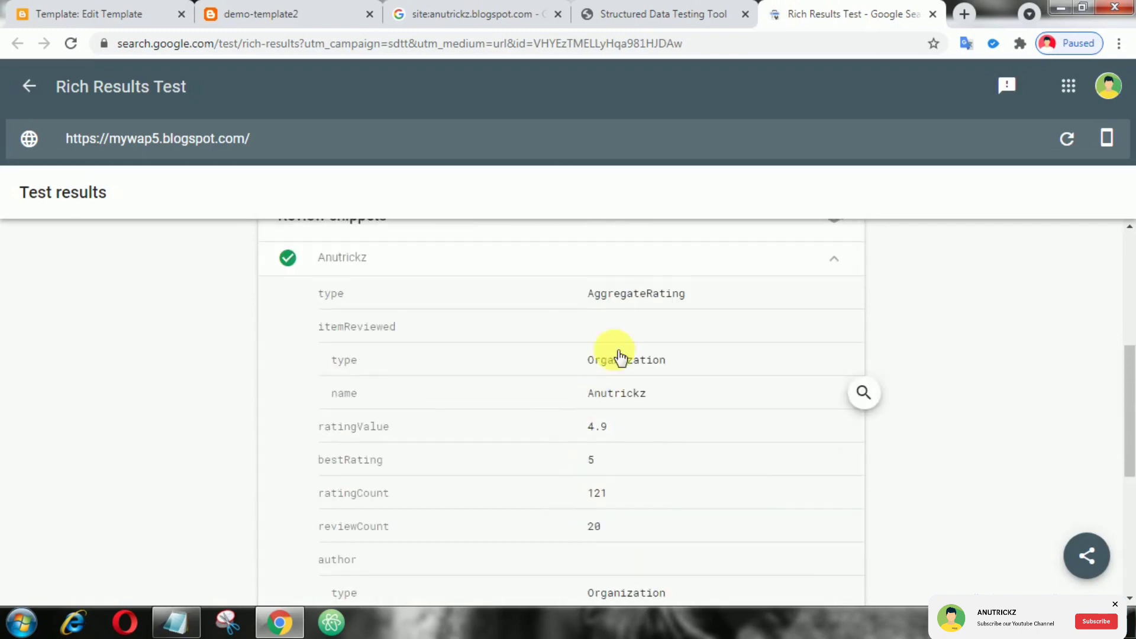
scroll(up, 3)
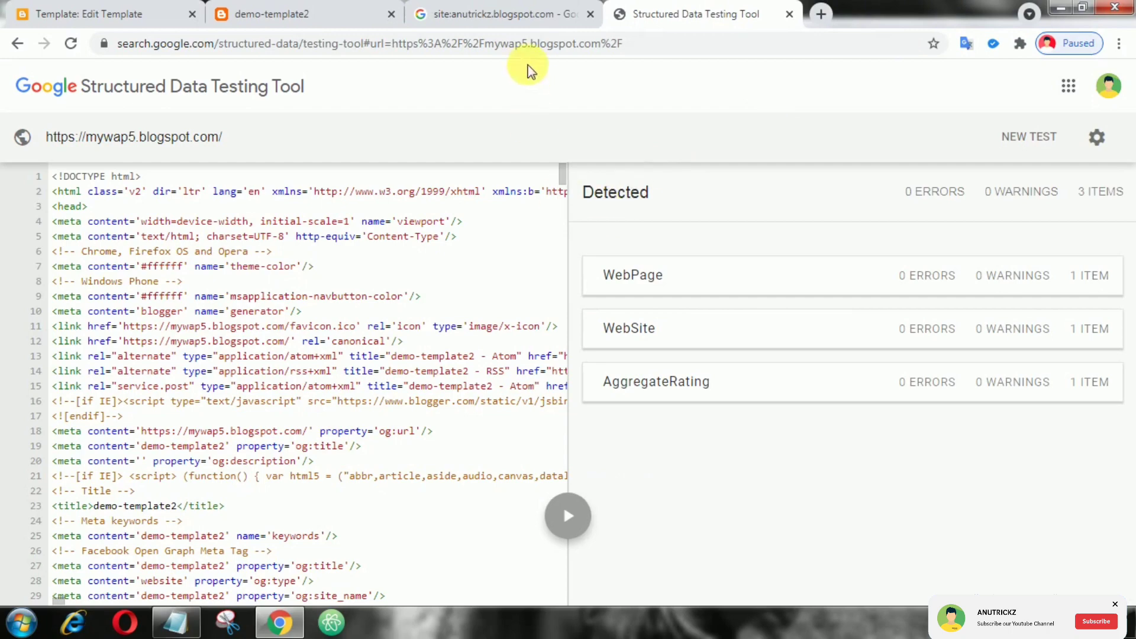
click(499, 14)
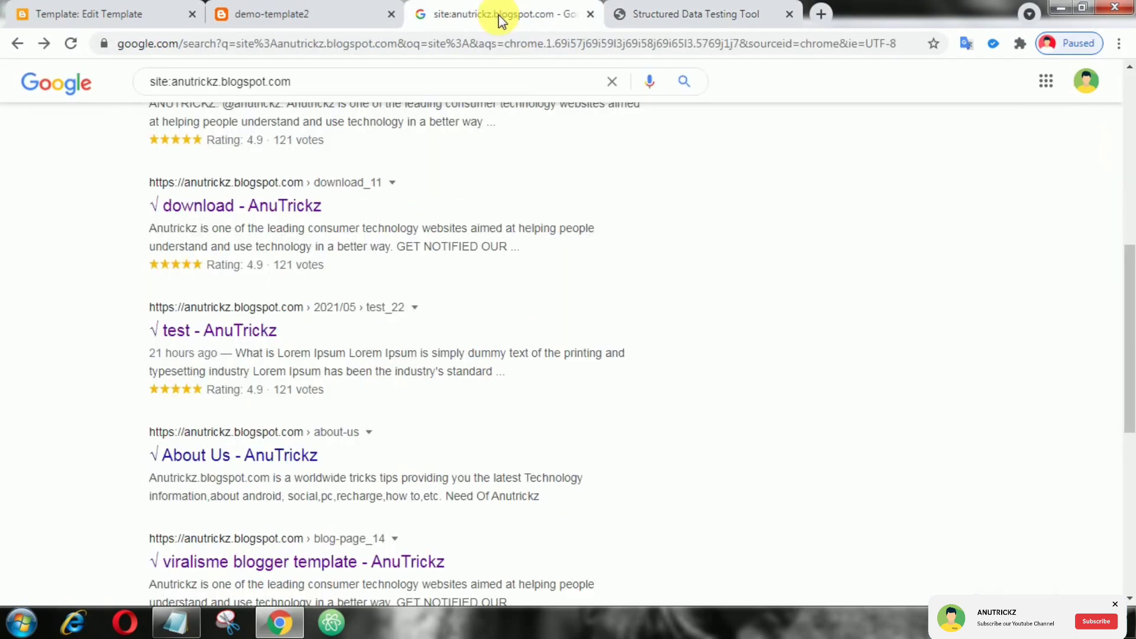